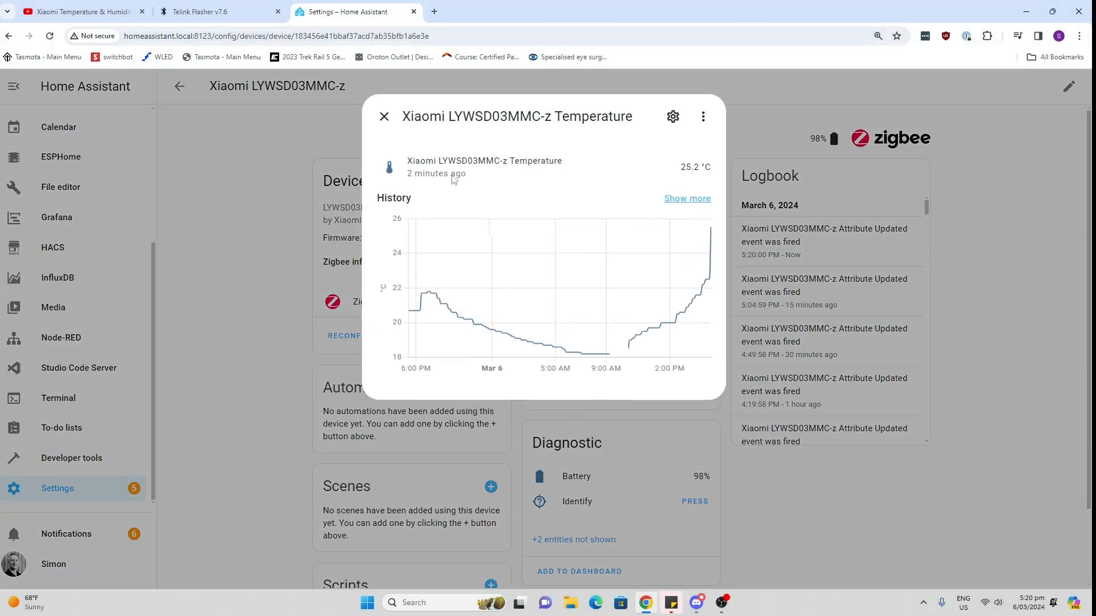
- Connect to the LYWSD03MMC thermometer over Bluetooth and copy the Chrome flags link
click(384, 116)
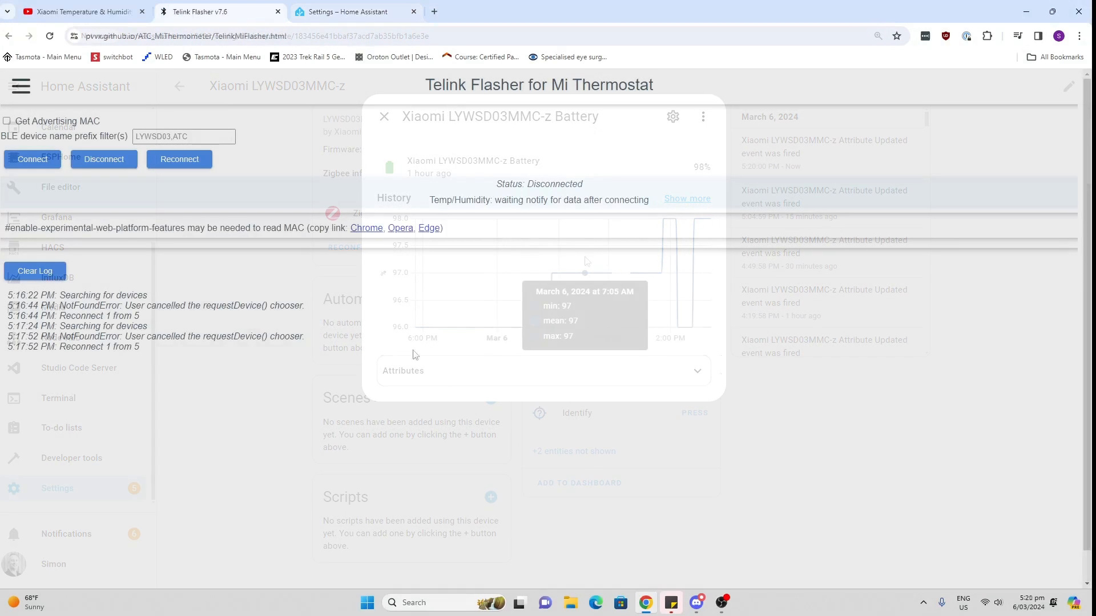
click(383, 115)
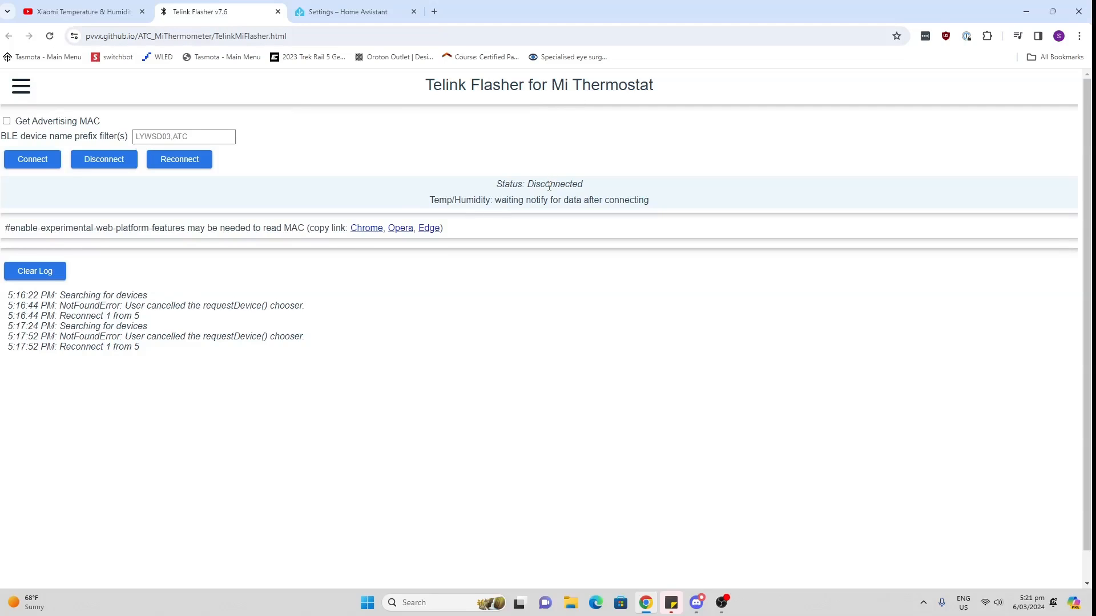
click(32, 159)
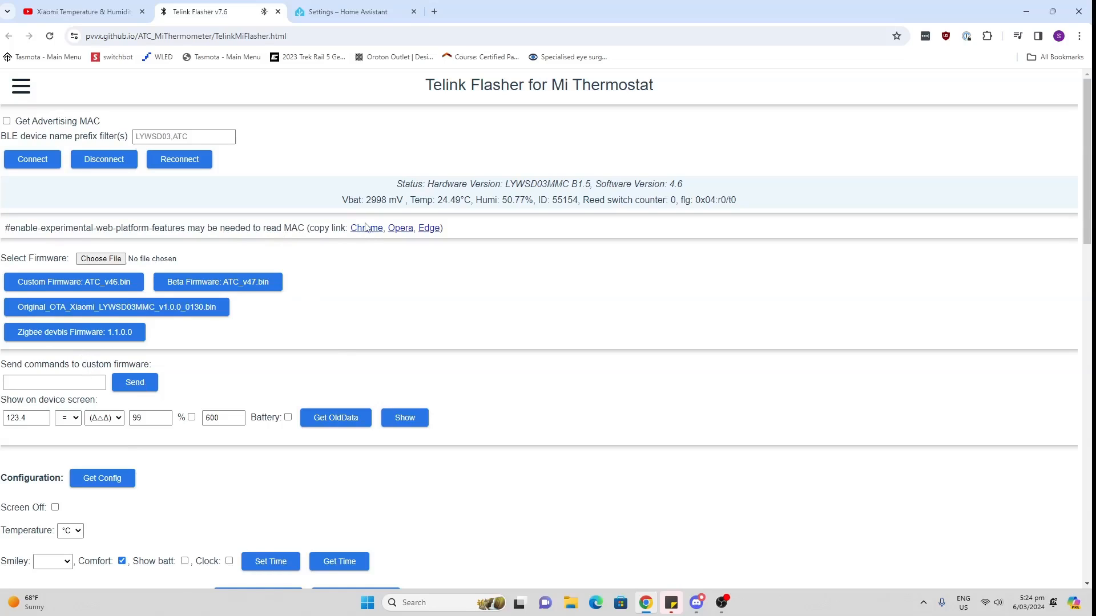
mouse_move(366, 228)
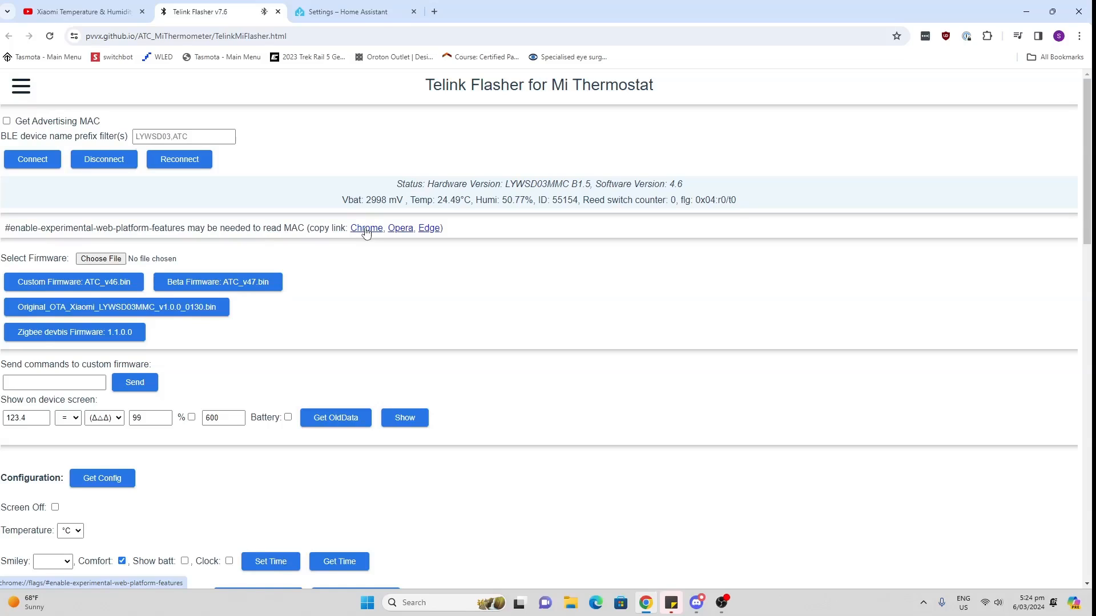
right_click(367, 228)
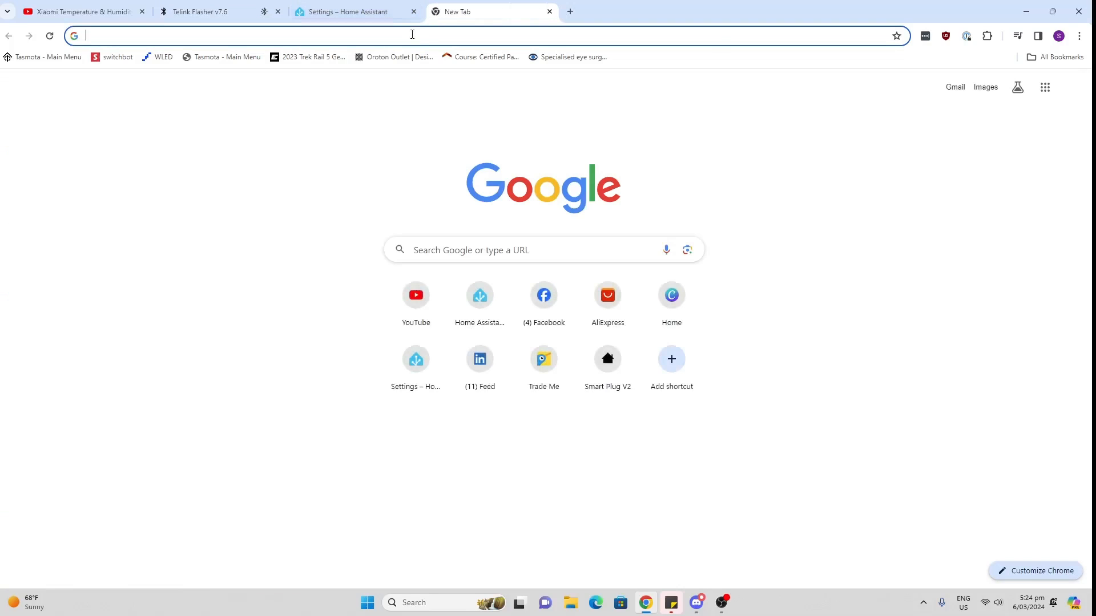
- Set chrome://flags/#enable-experimental-web-platform-features to Enabled
text(chrome://flags/#enable-experimental-web-platform-features)
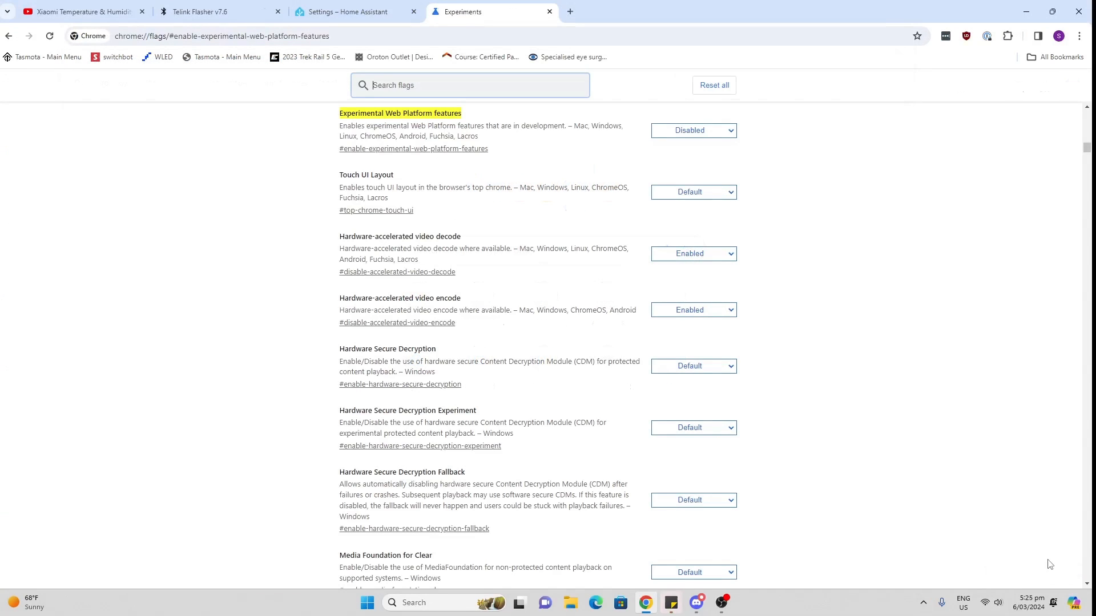
click(691, 130)
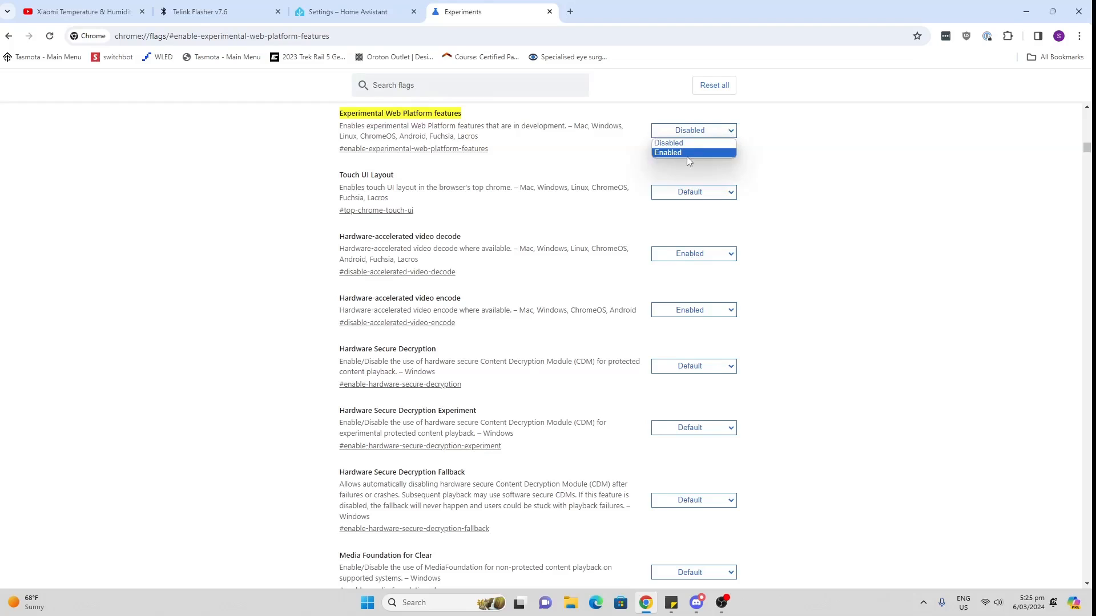
click(667, 152)
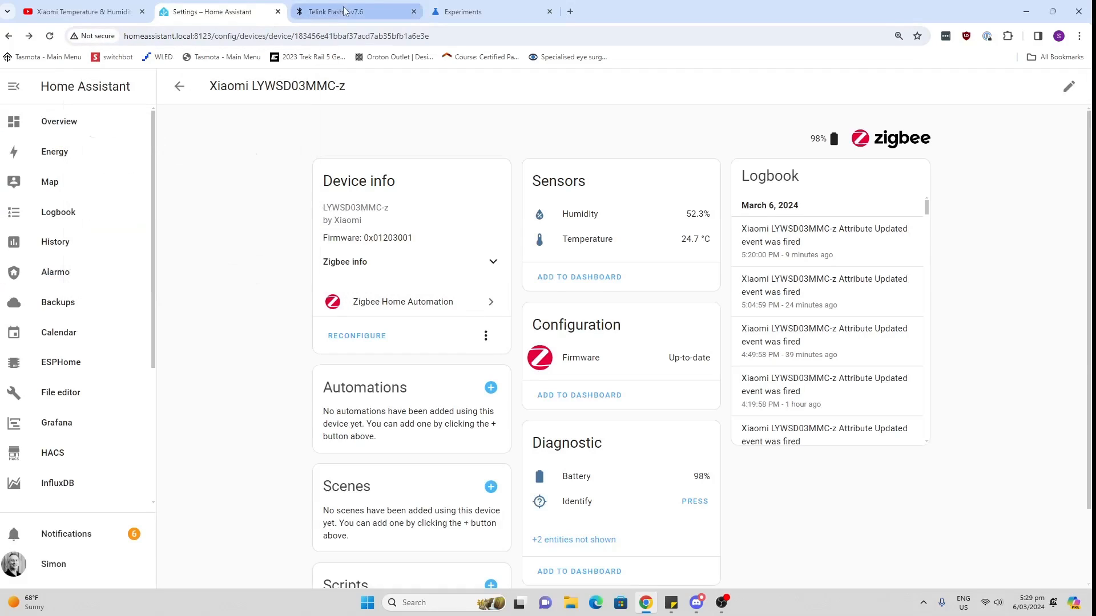
- On the flasher page, search for Bluetooth devices and pair with ATC_E81633
click(356, 12)
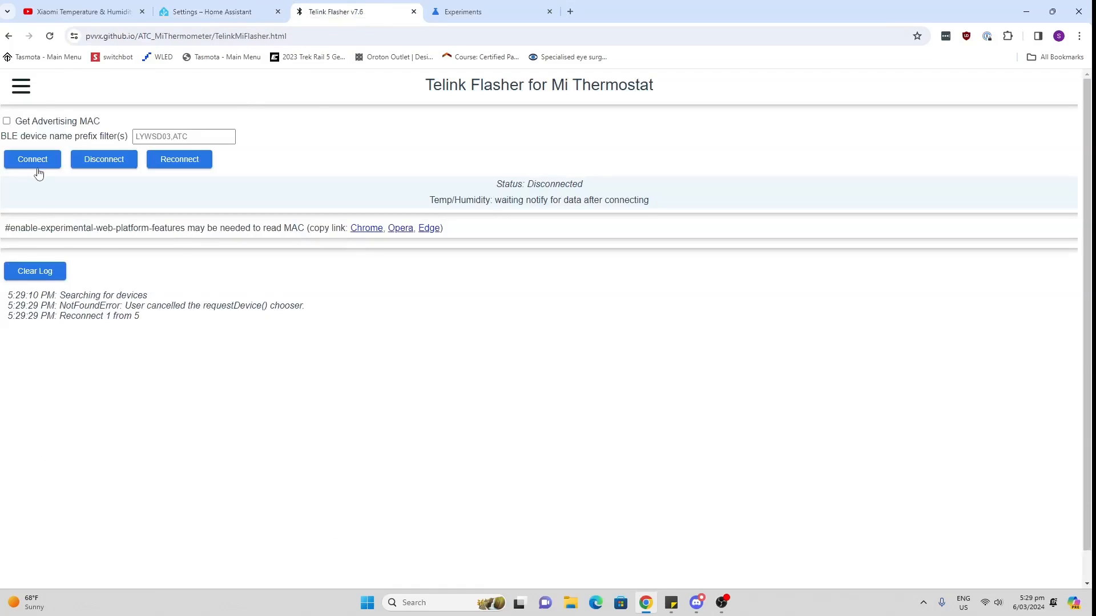
click(32, 158)
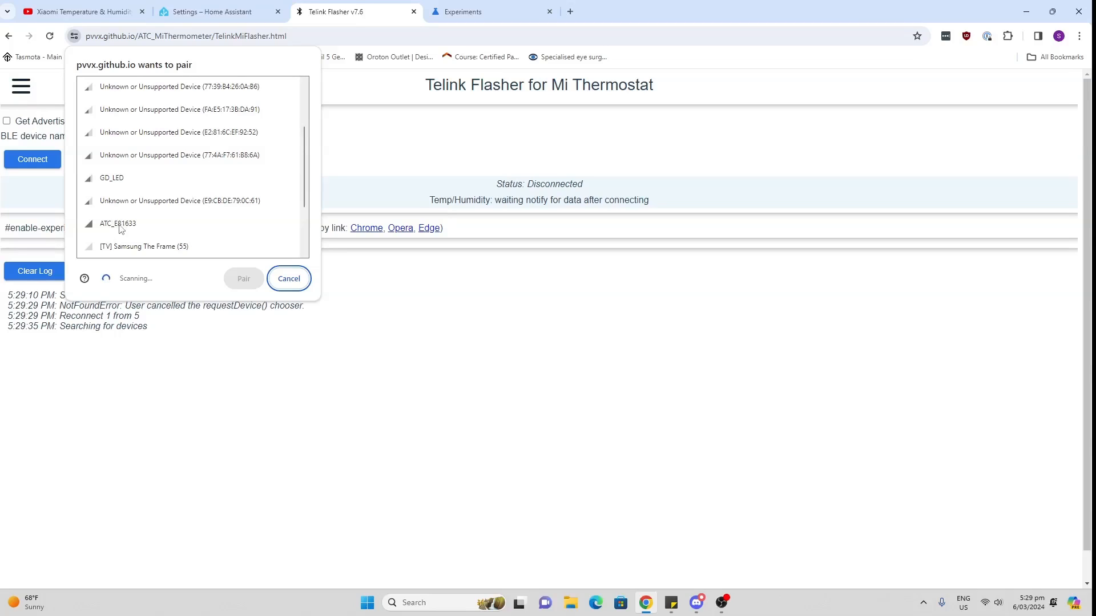
click(117, 223)
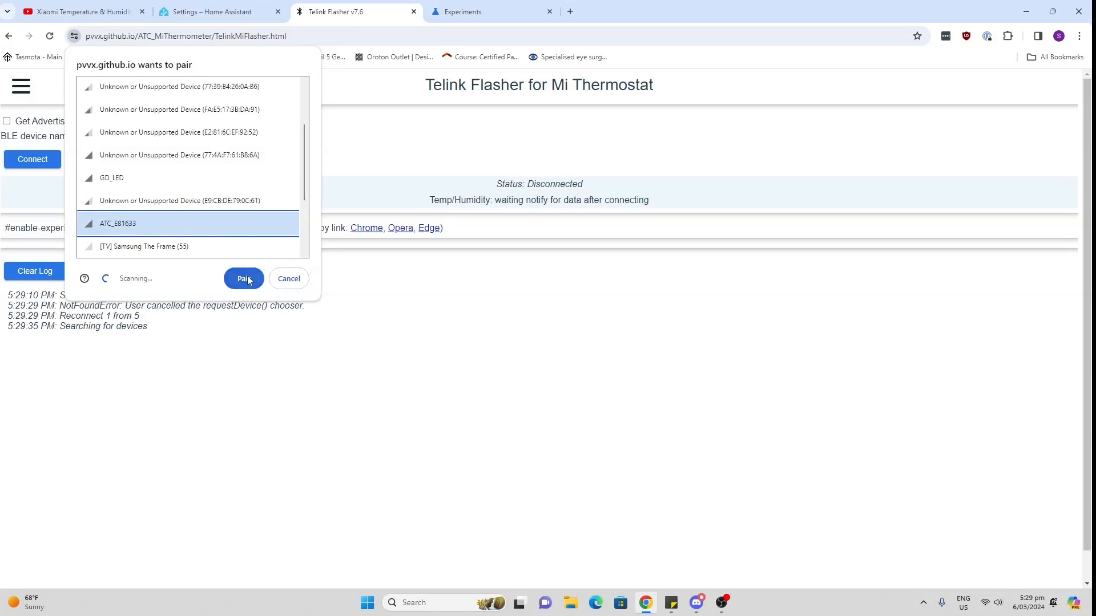
click(243, 278)
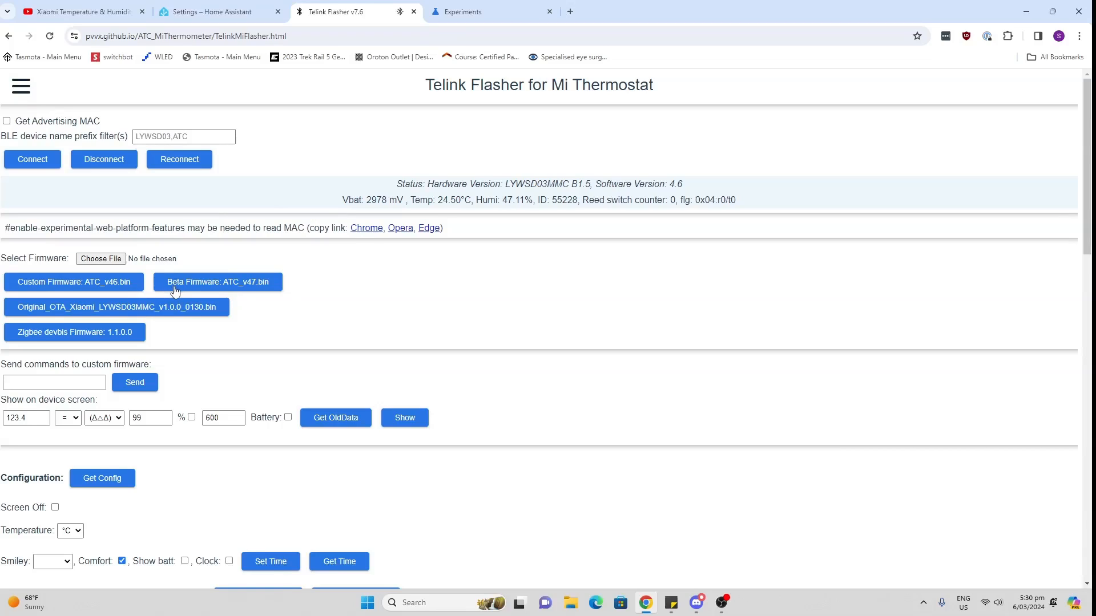
mouse_move(43, 358)
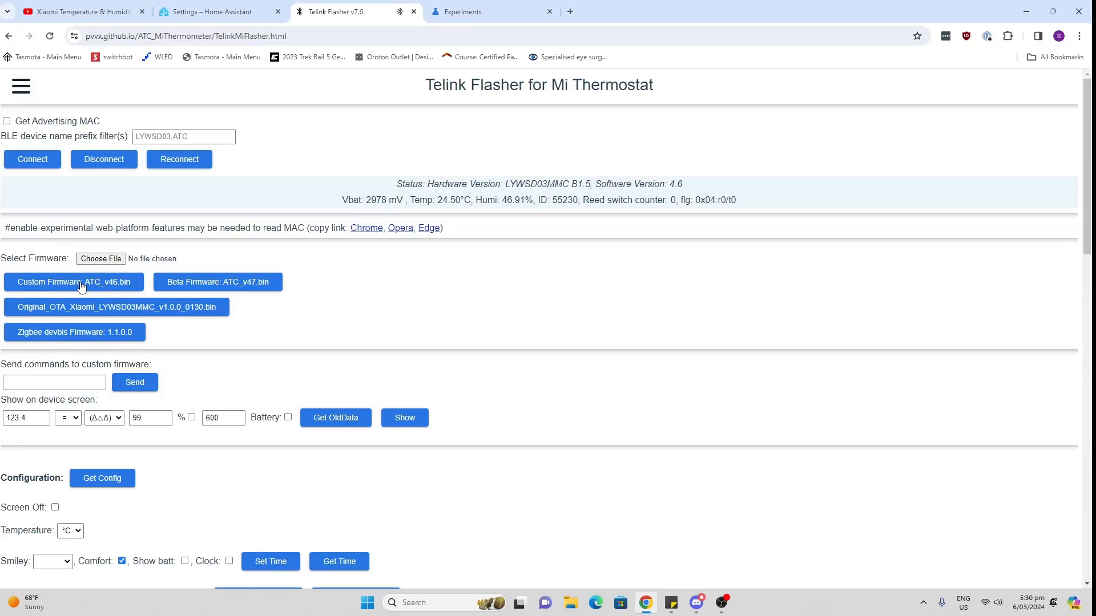
mouse_move(82, 313)
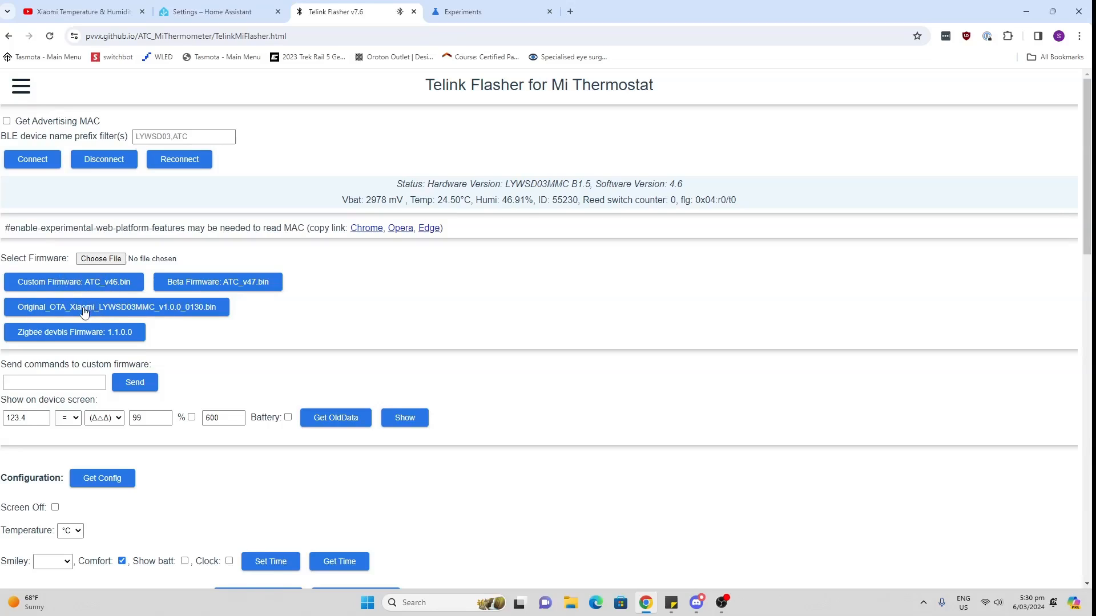
mouse_move(83, 337)
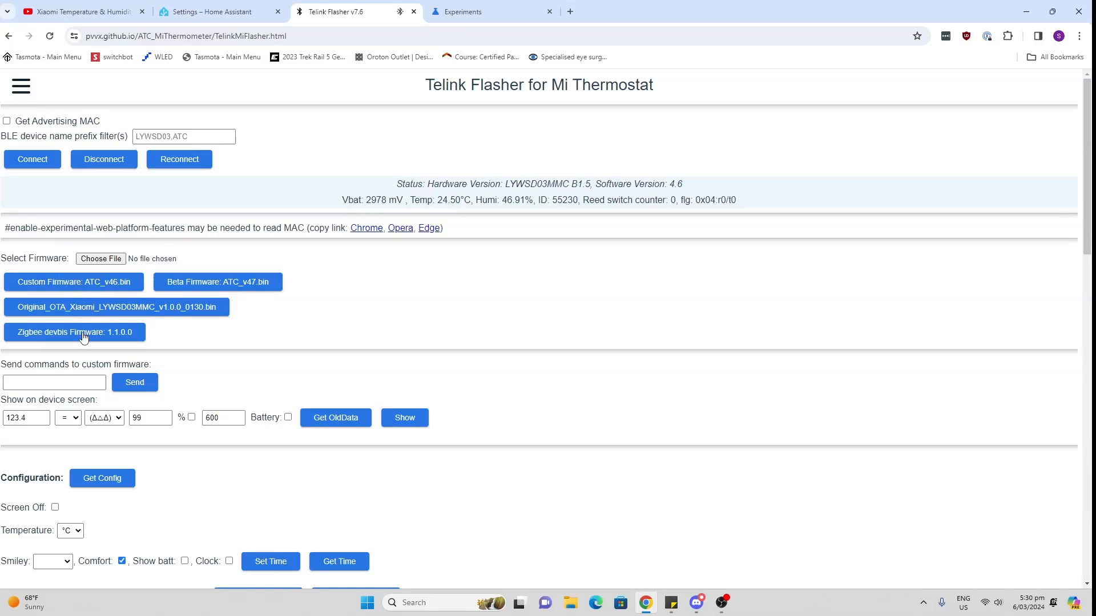
- Choose the Zigbee devbis firmware and accept the Zigbee conversion warning
click(75, 332)
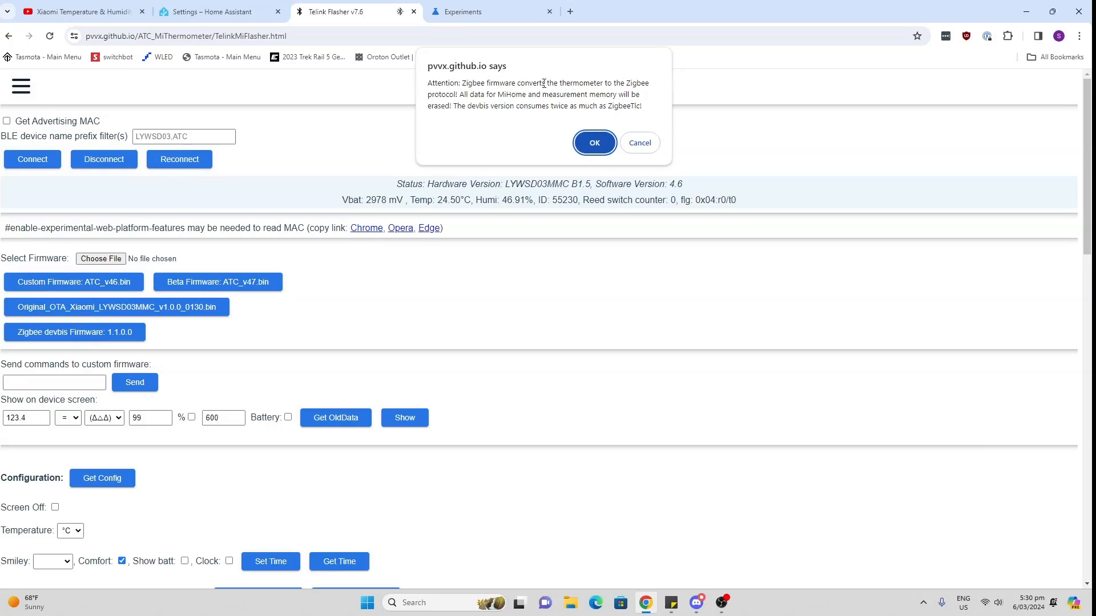
mouse_move(548, 116)
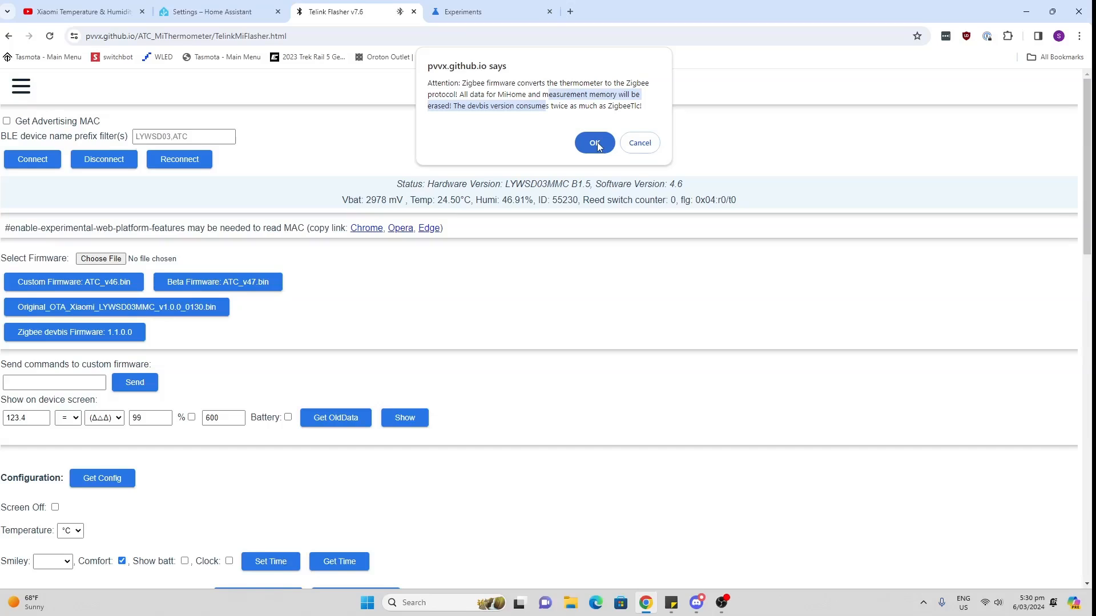
click(594, 143)
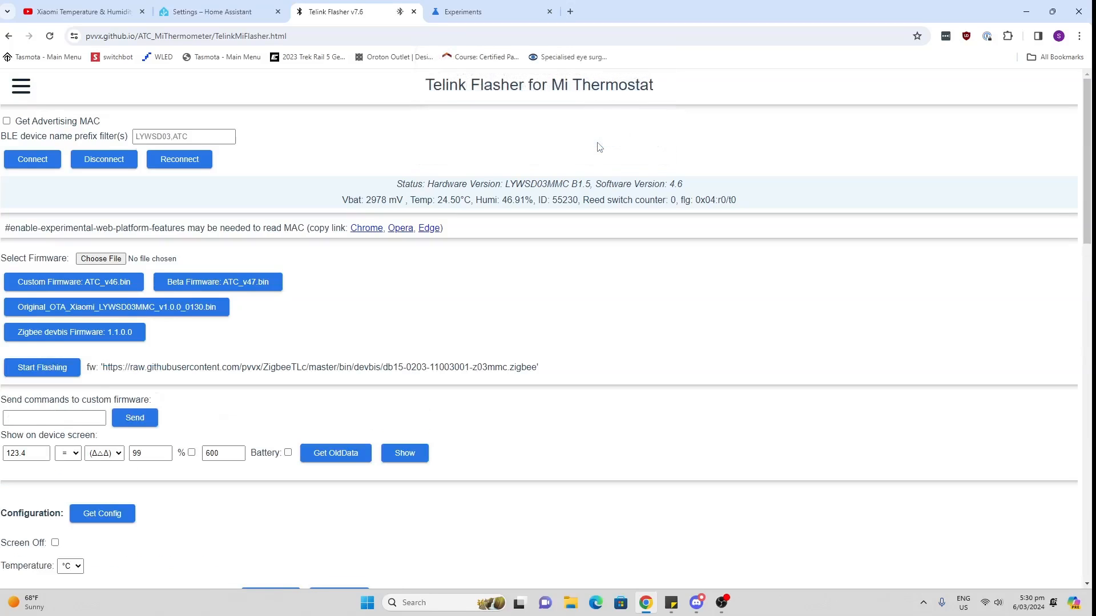
scroll(down, 3)
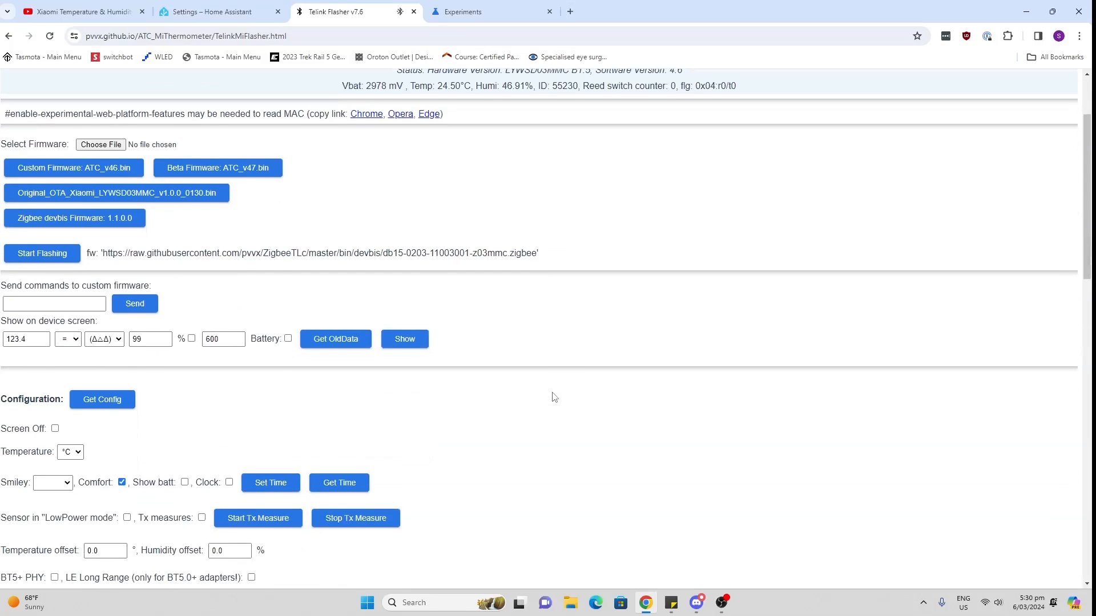
scroll(down, 3)
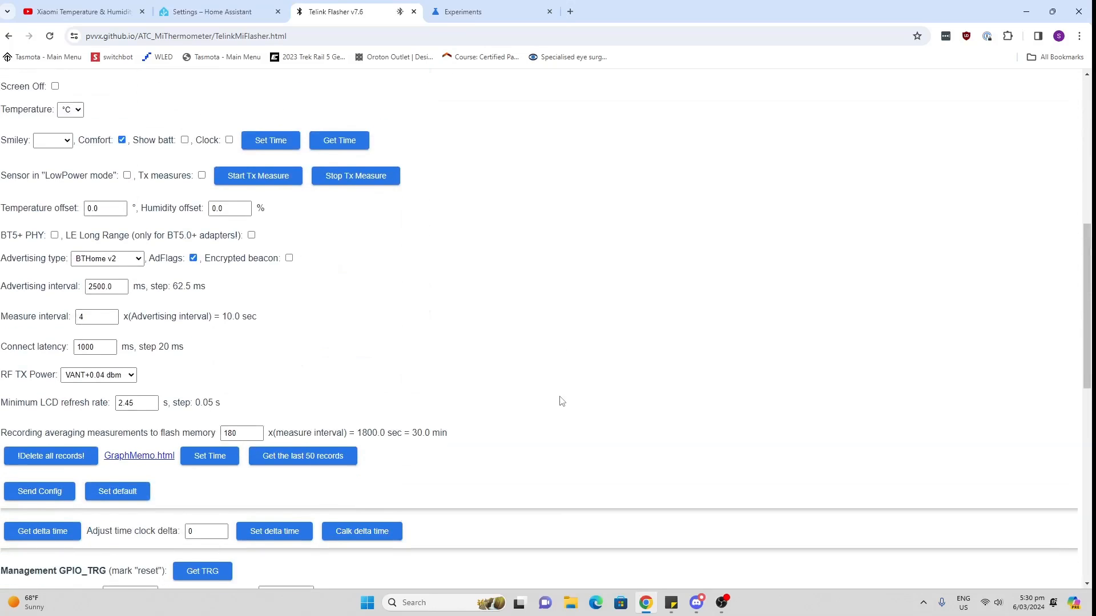
scroll(down, 3)
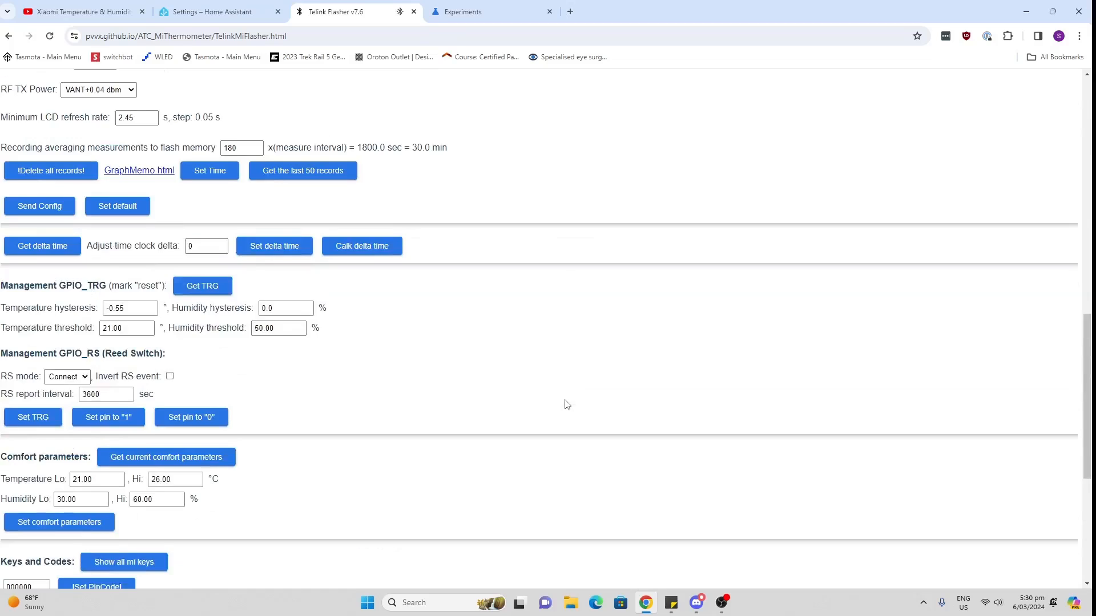
scroll(up, 3)
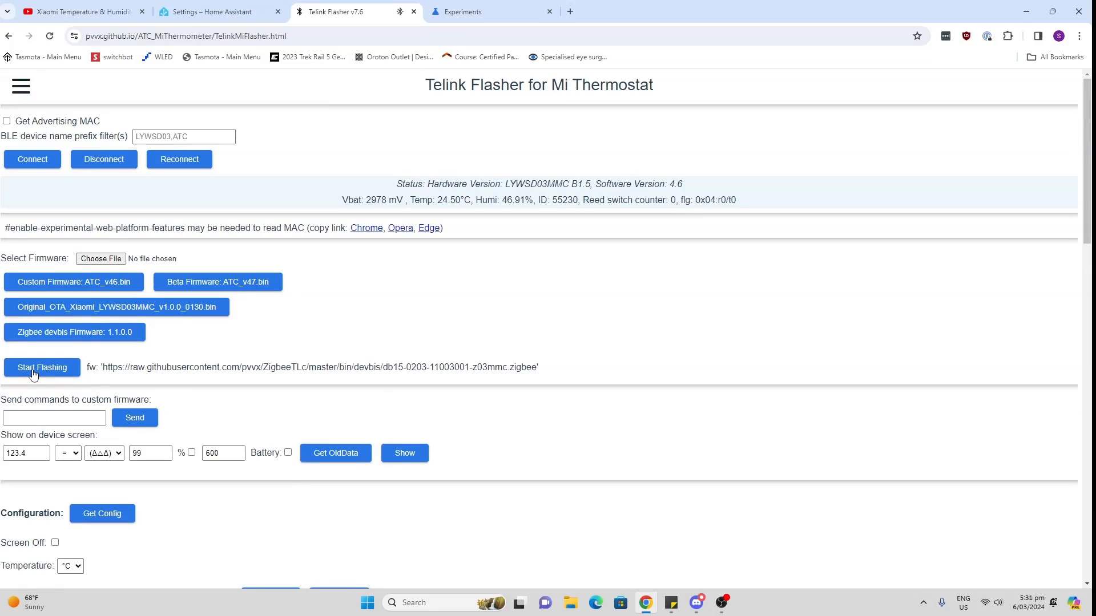
- Start flashing the Zigbee firmware and confirm erasing the thermometer's stored data
click(41, 367)
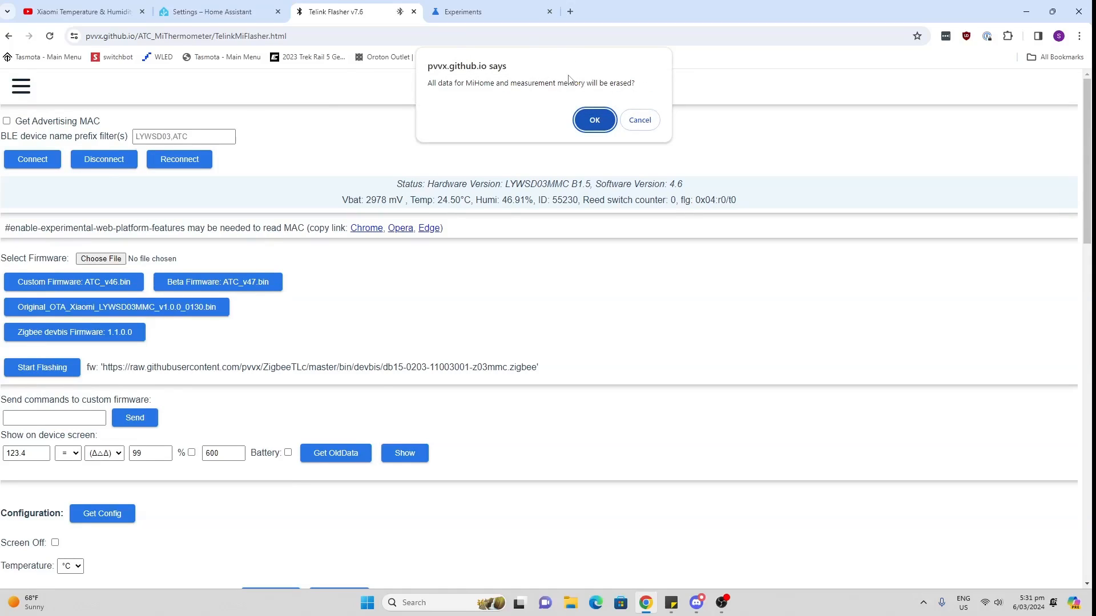
click(594, 119)
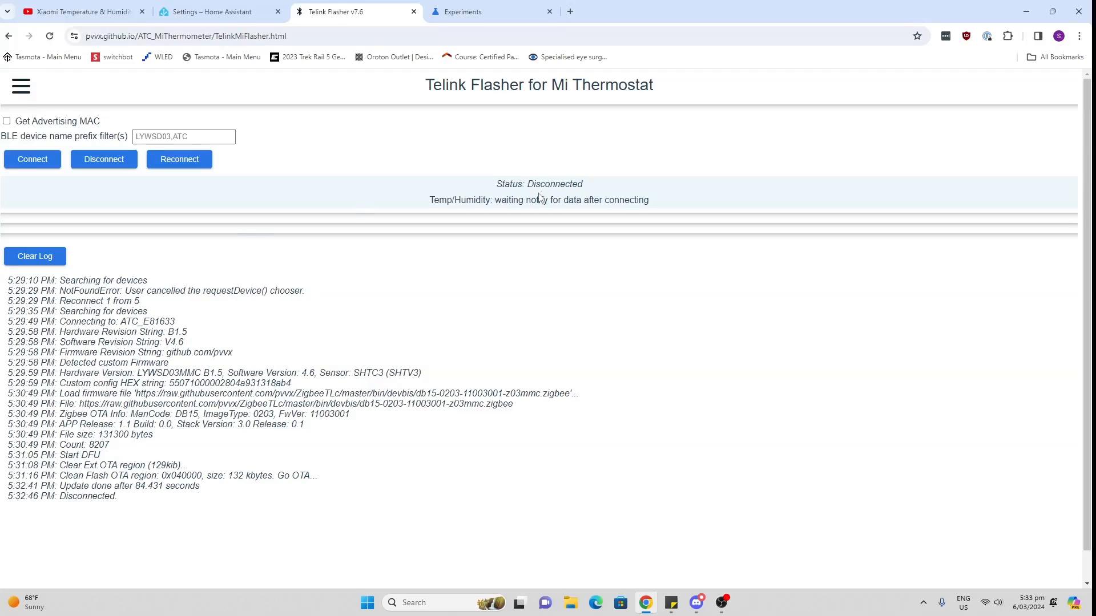
mouse_move(566, 202)
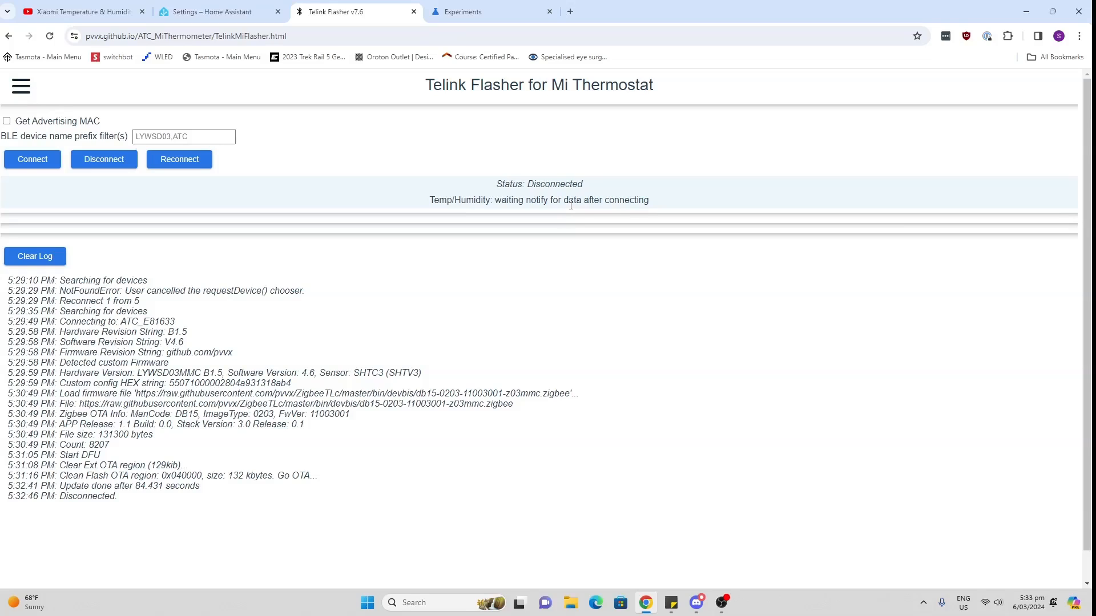
- Go to Settings > Devices & services and open the second Xiaomi LYWSD03MMC-z
click(210, 12)
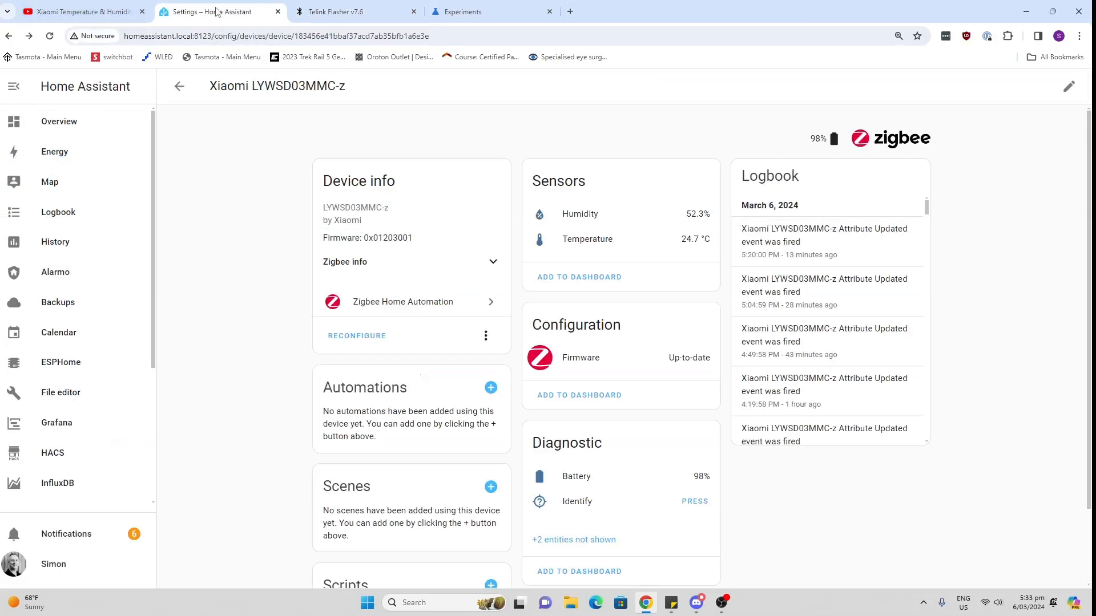
click(57, 488)
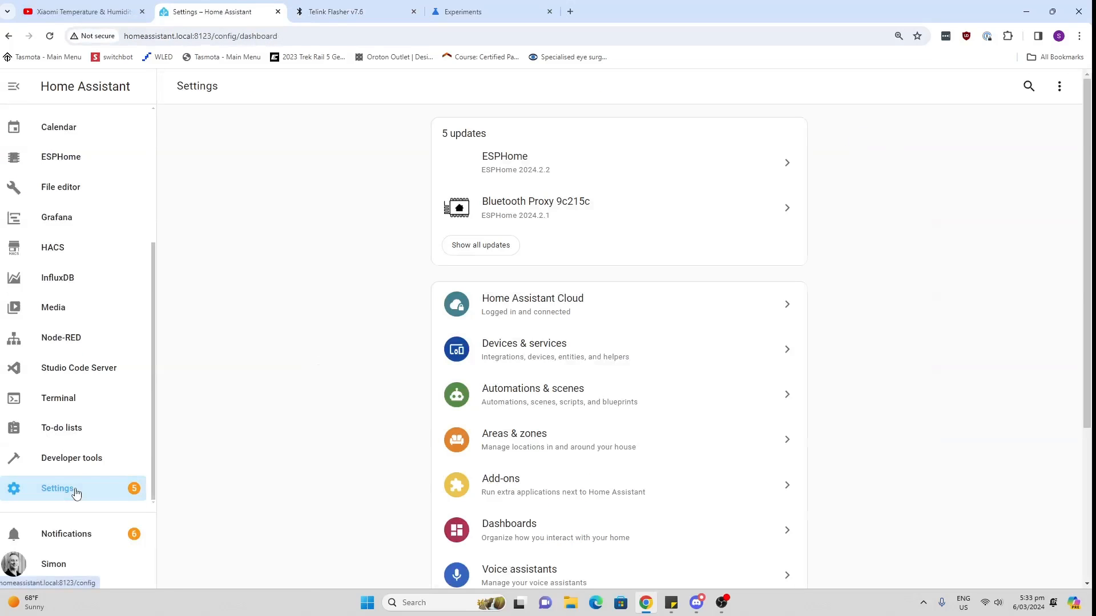
click(524, 348)
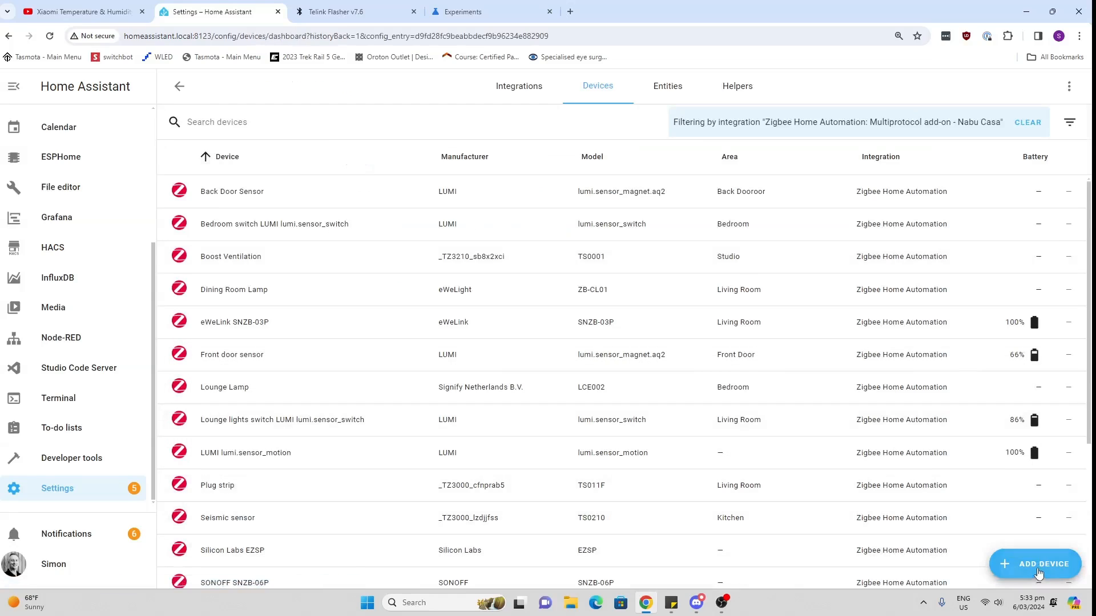
click(1034, 564)
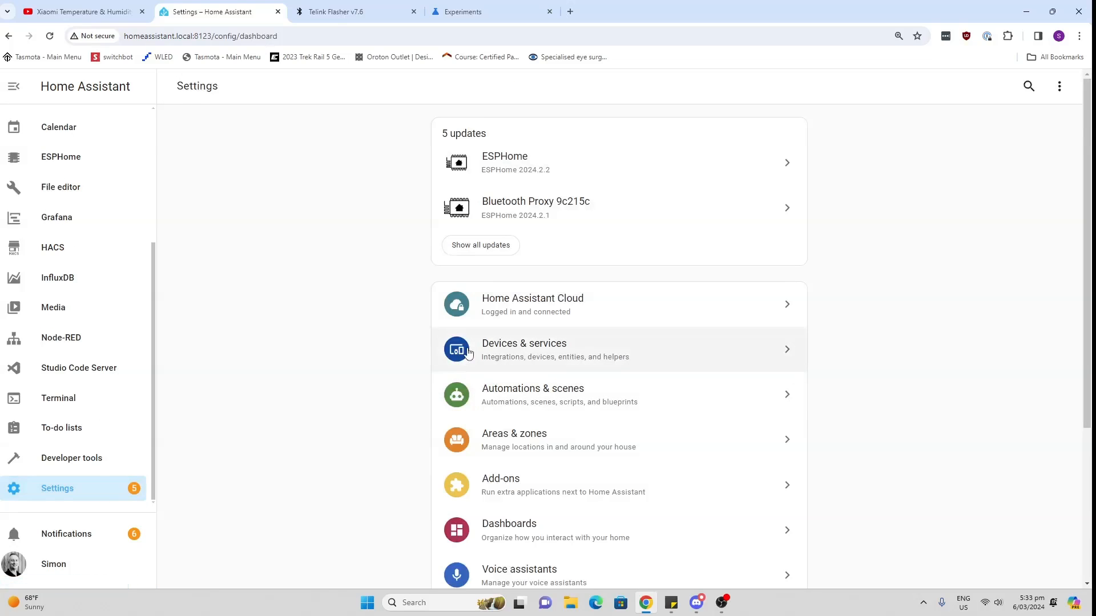
mouse_move(547, 373)
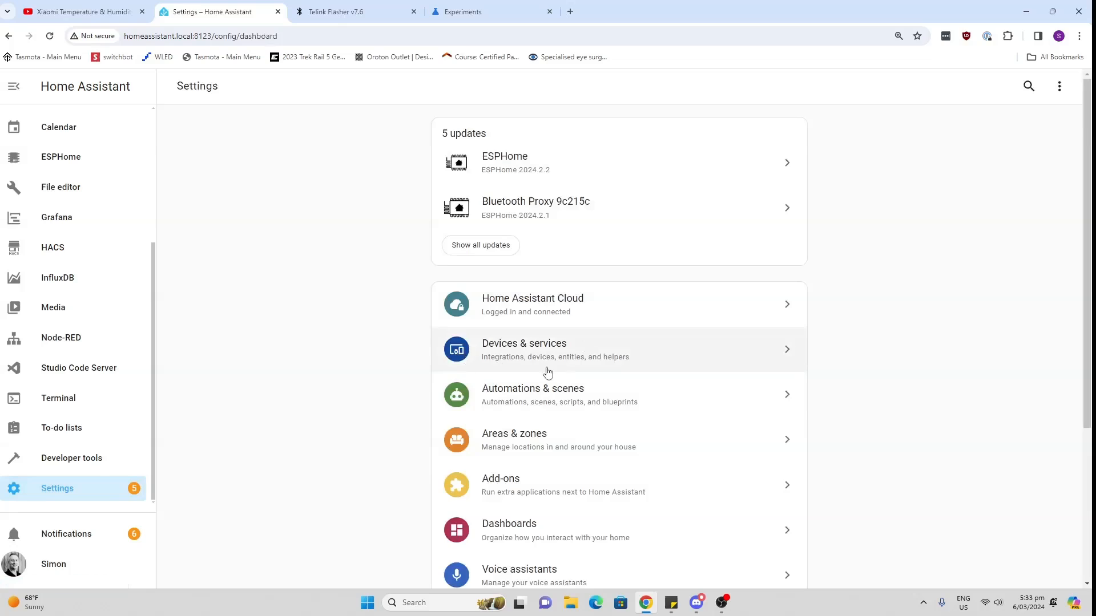
click(523, 349)
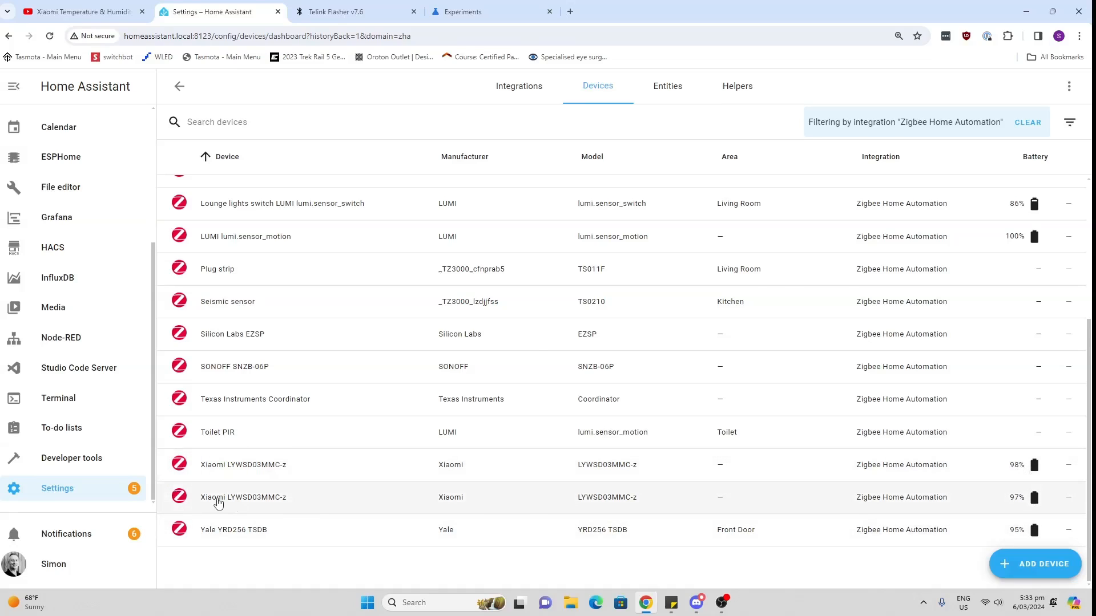
click(243, 497)
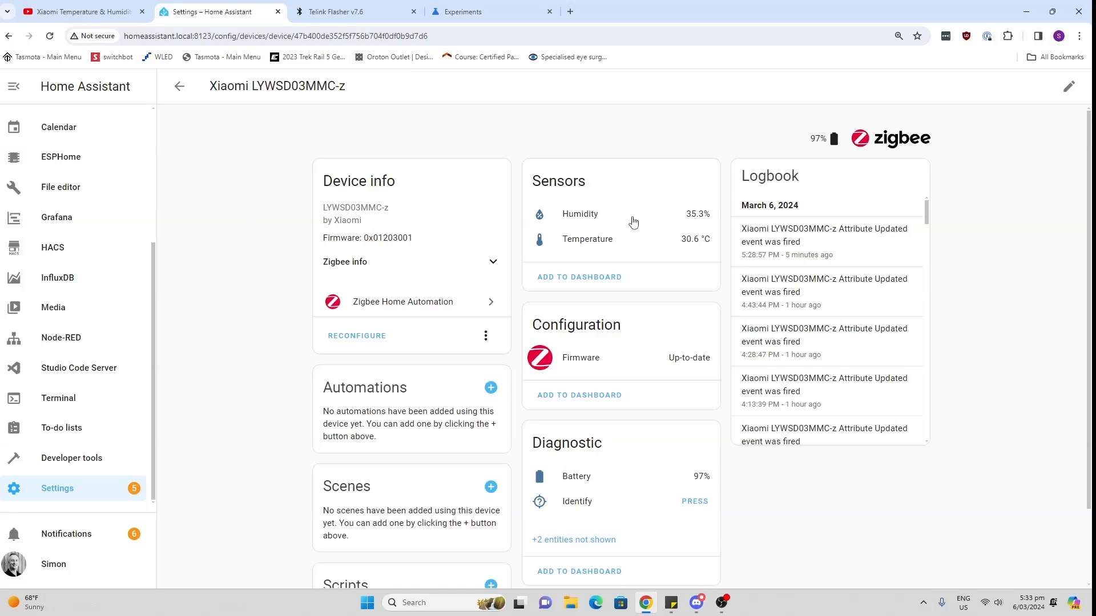
mouse_move(701, 255)
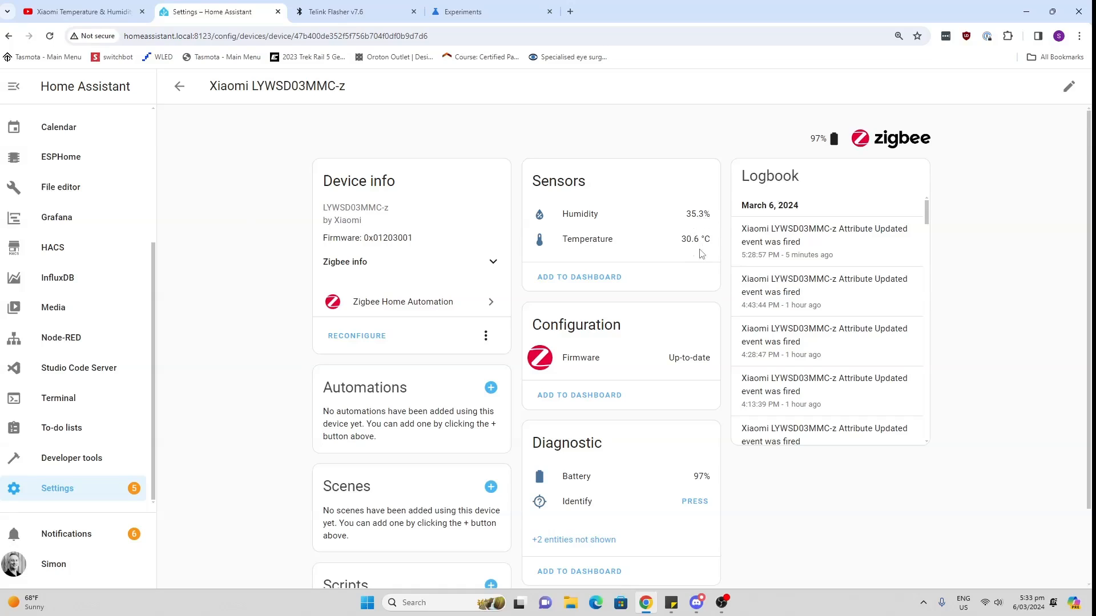
mouse_move(679, 486)
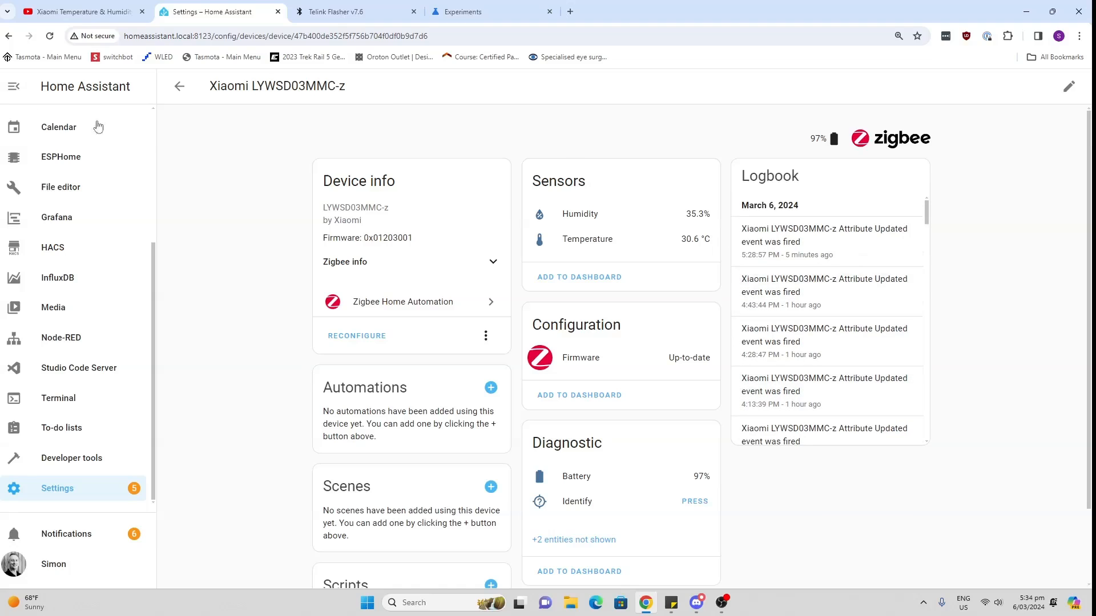
- From Integrations, show the BTHome integration's devices and open ATC 2C9C
click(180, 86)
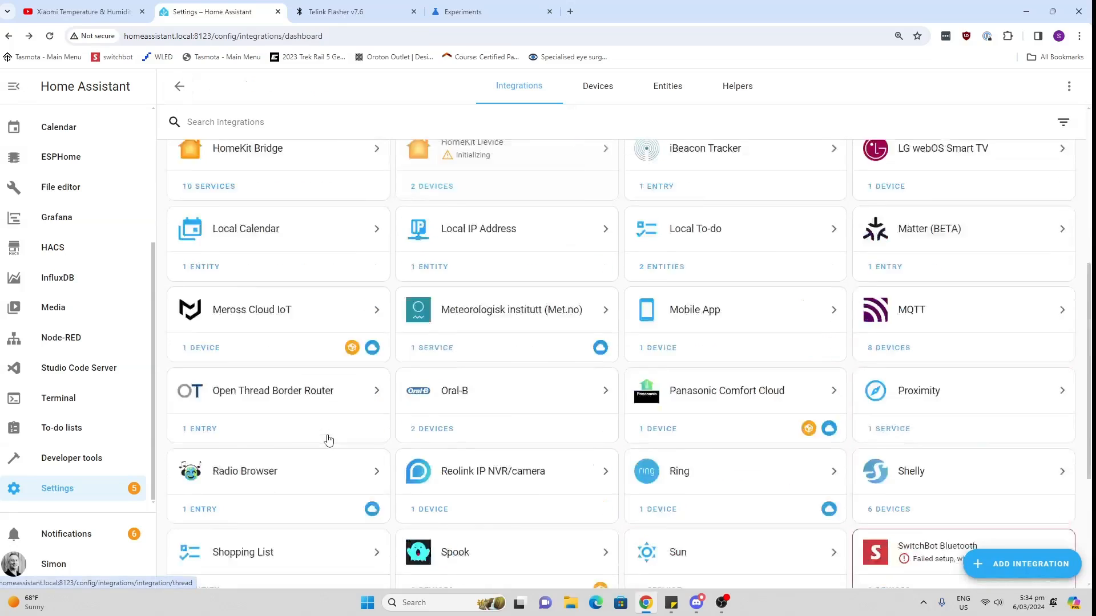
scroll(up, 3)
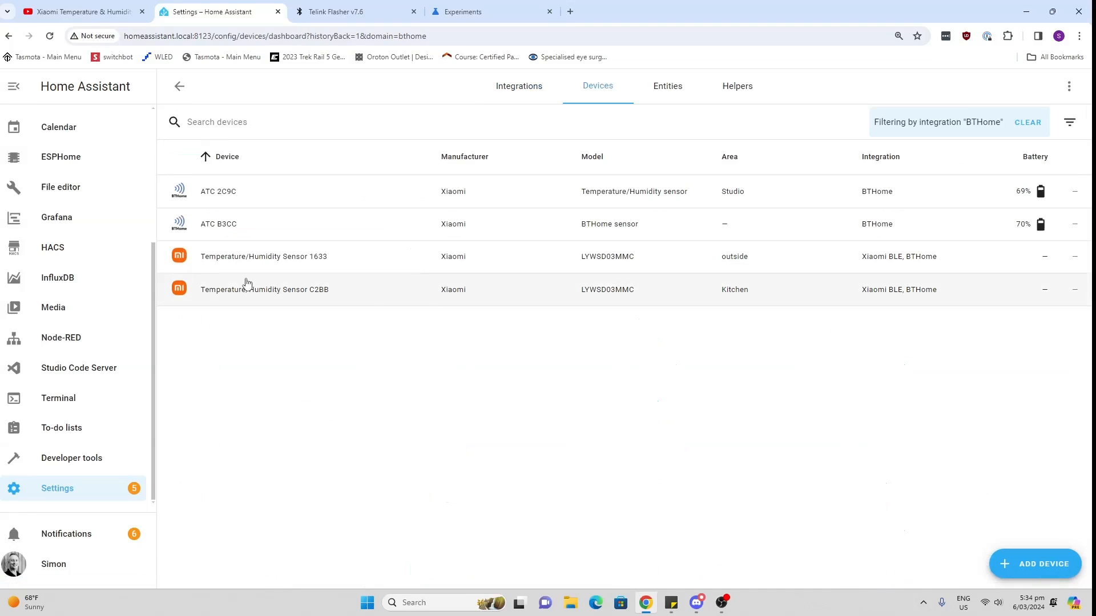
click(263, 256)
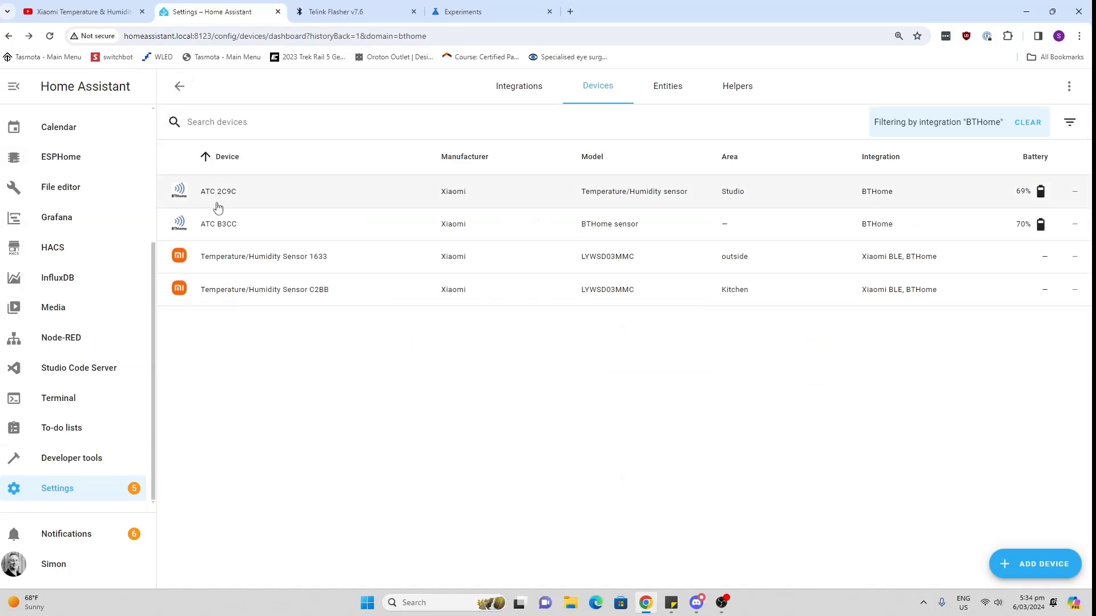
click(218, 190)
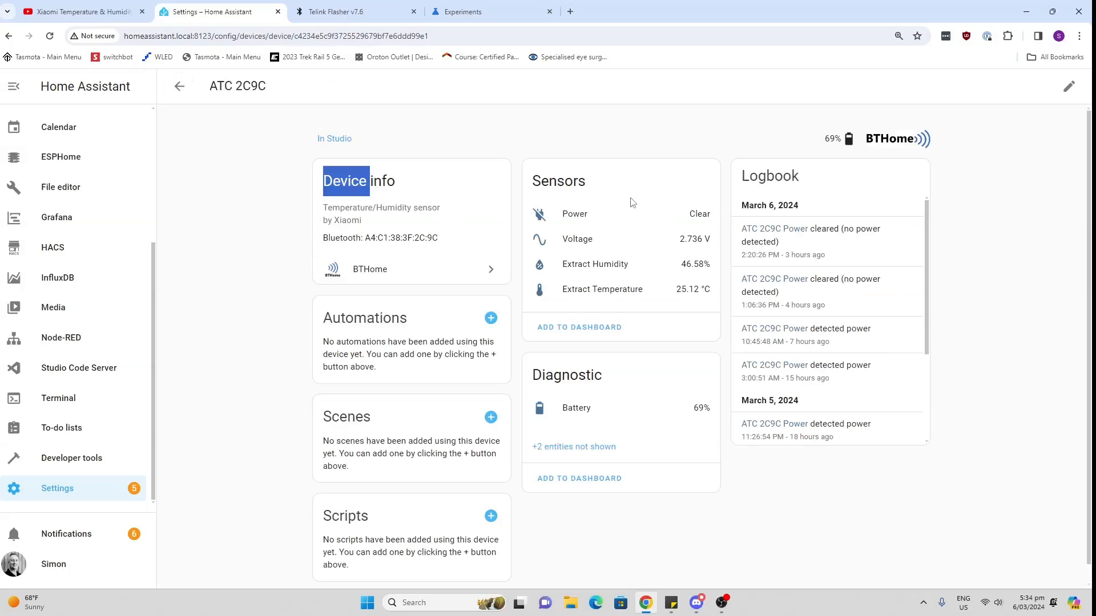
mouse_move(439, 240)
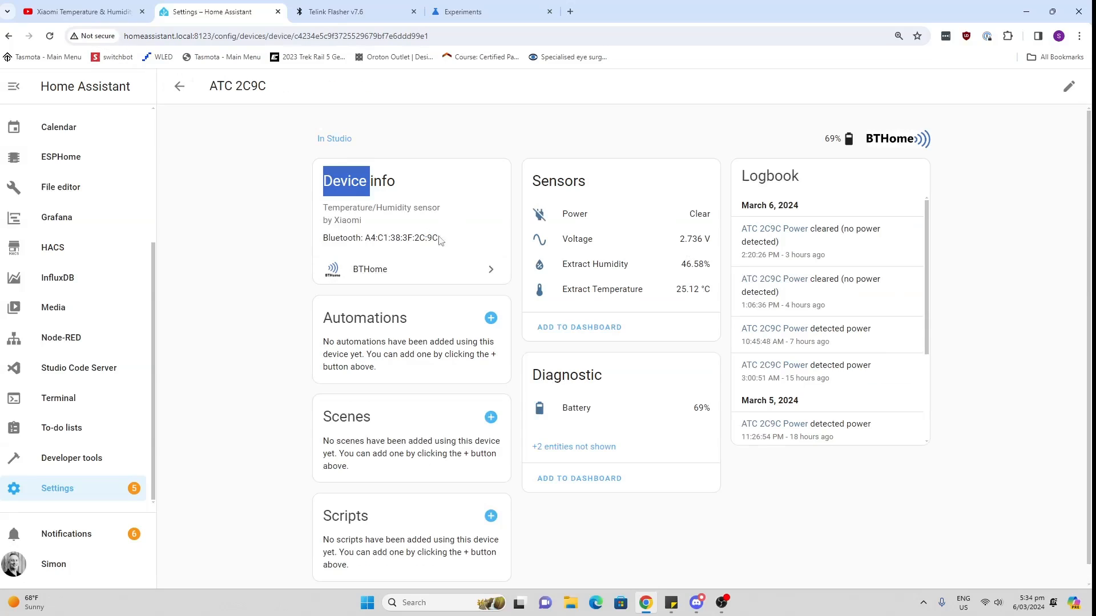
mouse_move(574, 215)
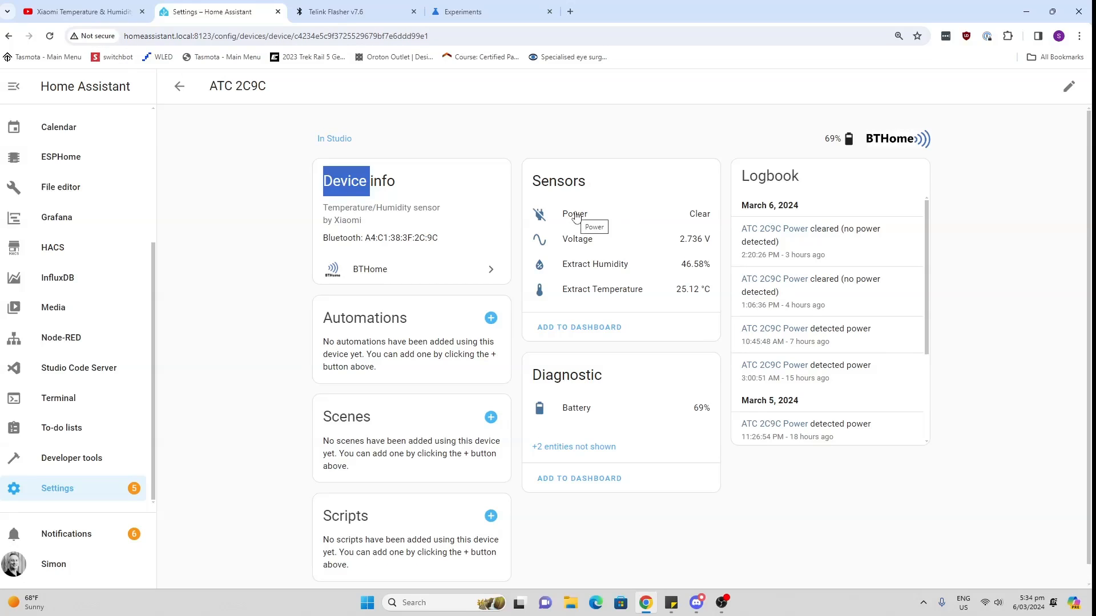
mouse_move(675, 285)
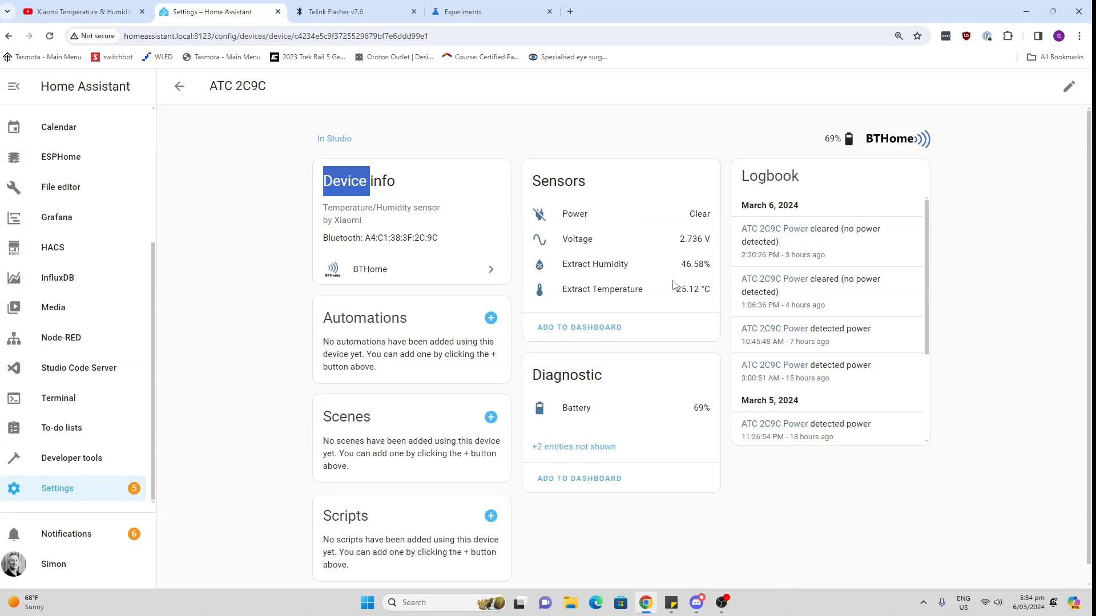